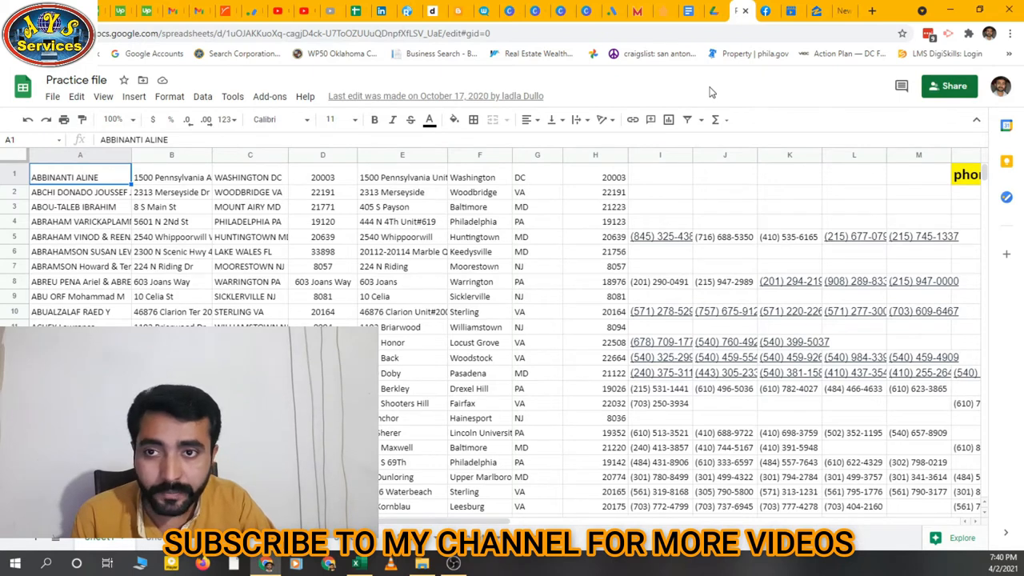
pyautogui.moveTo(760, 90)
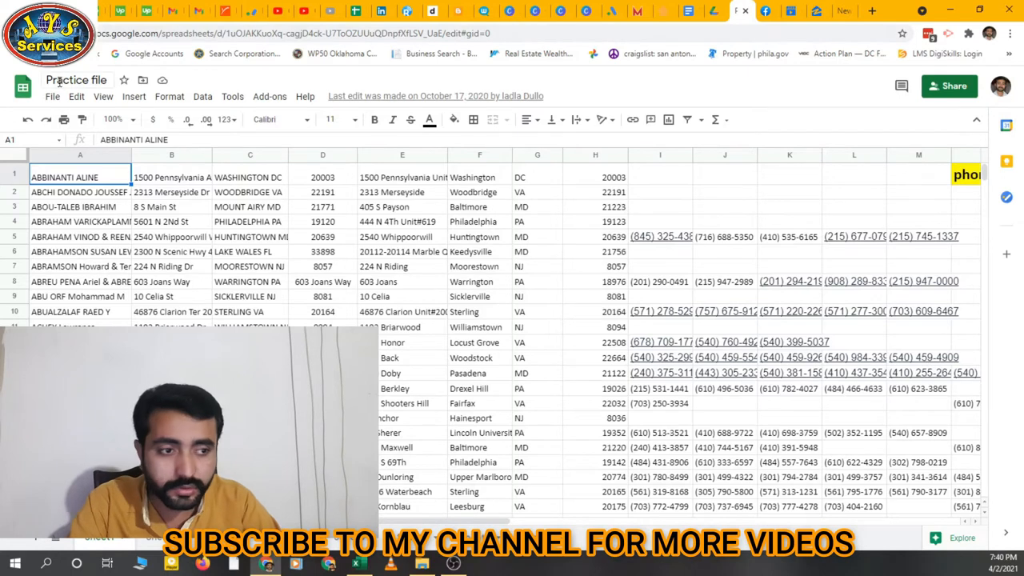
# Open the Share dialog for Practice file from the top-right Share button.
pyautogui.click(76, 80)
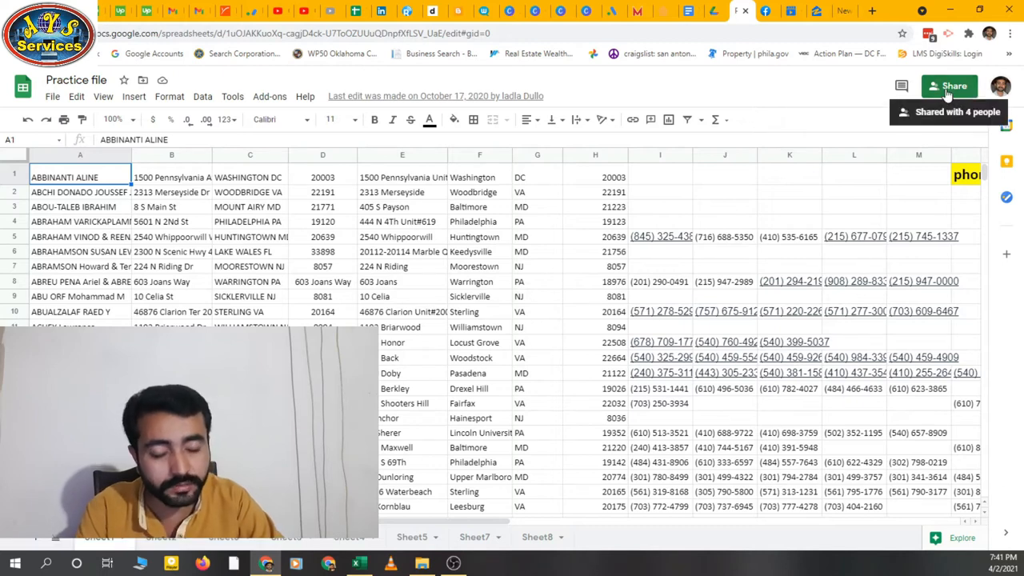
pyautogui.moveTo(918, 100)
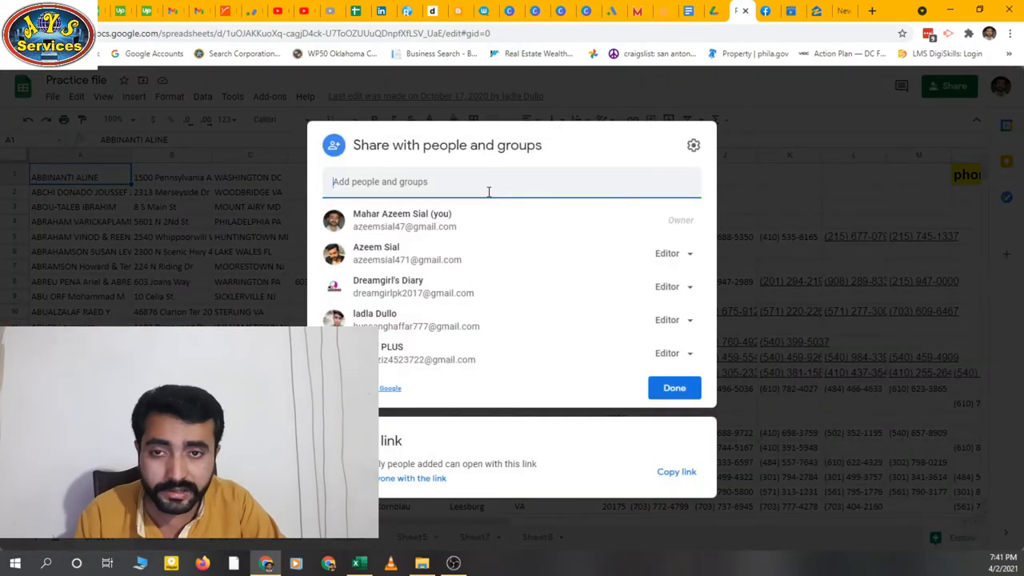
pyautogui.click(488, 182)
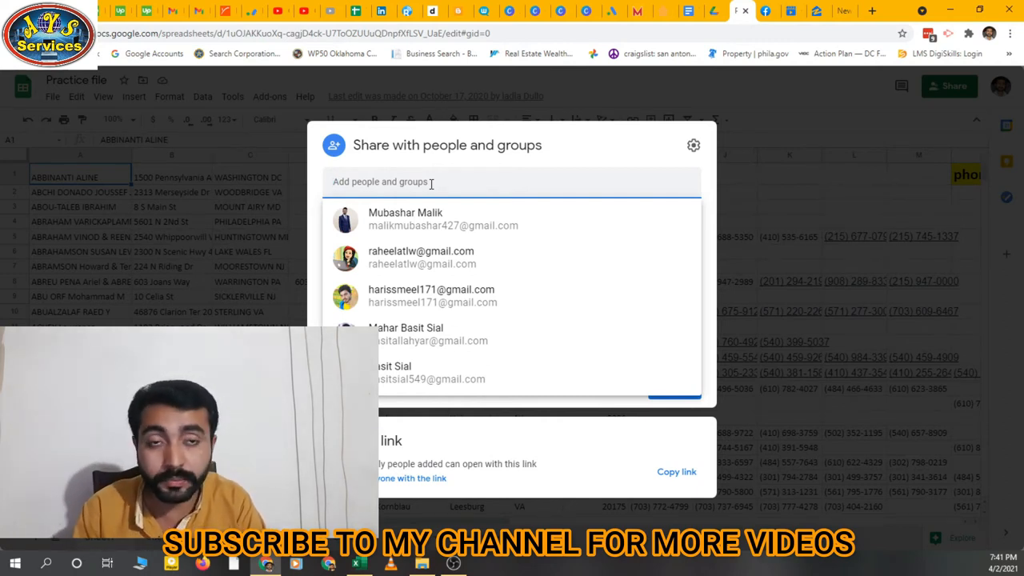
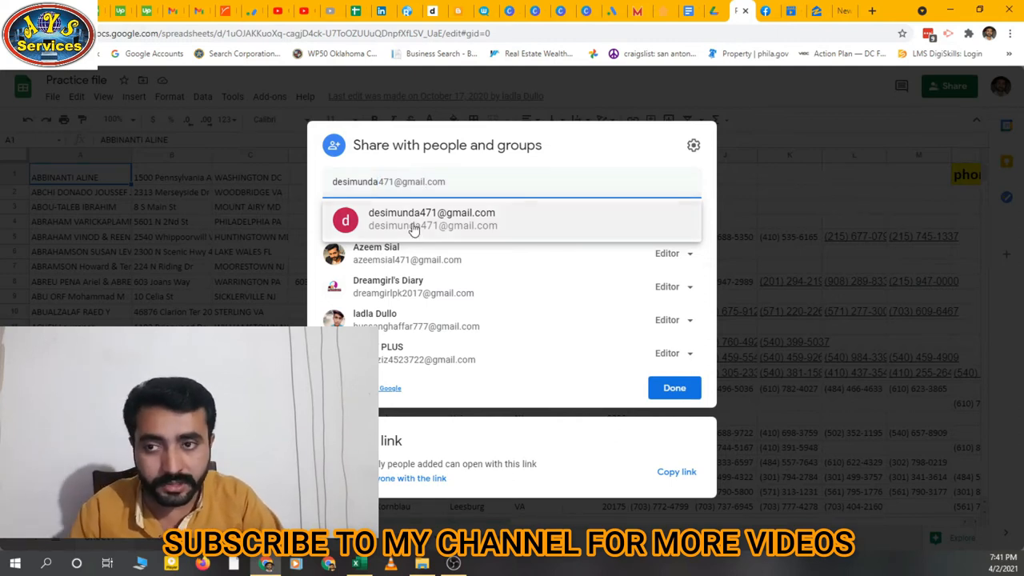
pyautogui.click(430, 219)
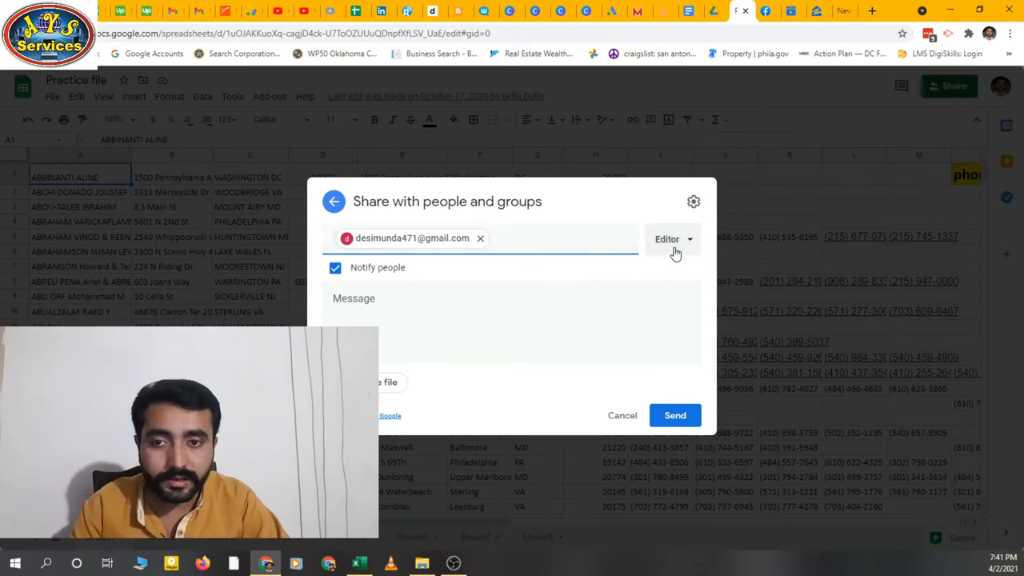
pyautogui.click(672, 239)
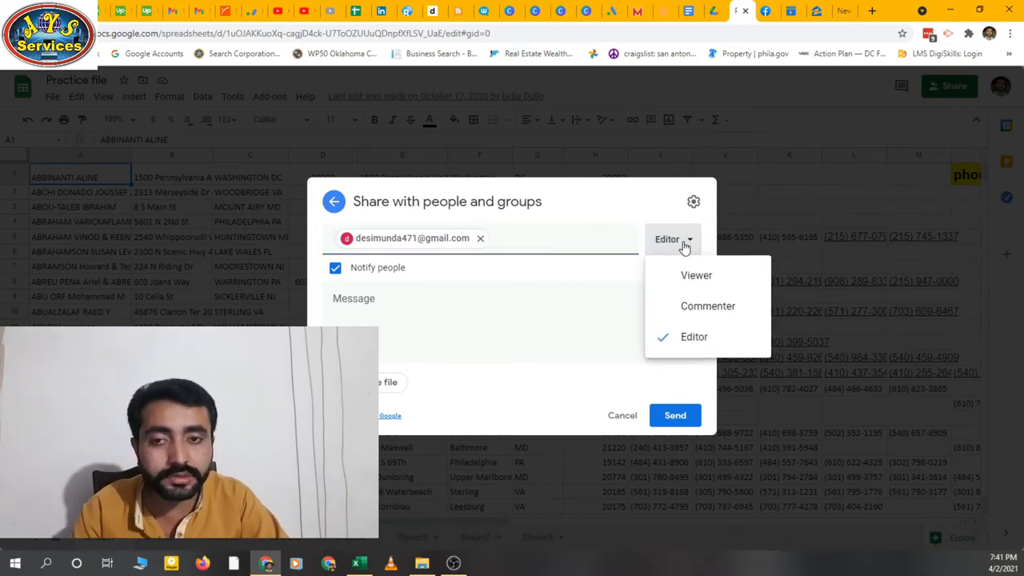
pyautogui.moveTo(696, 275)
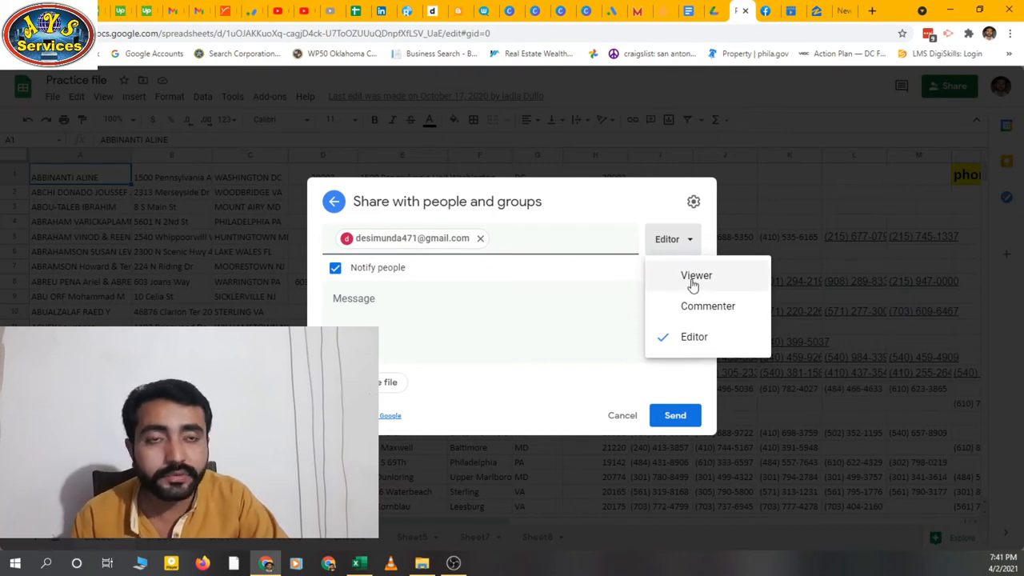
pyautogui.moveTo(679, 279)
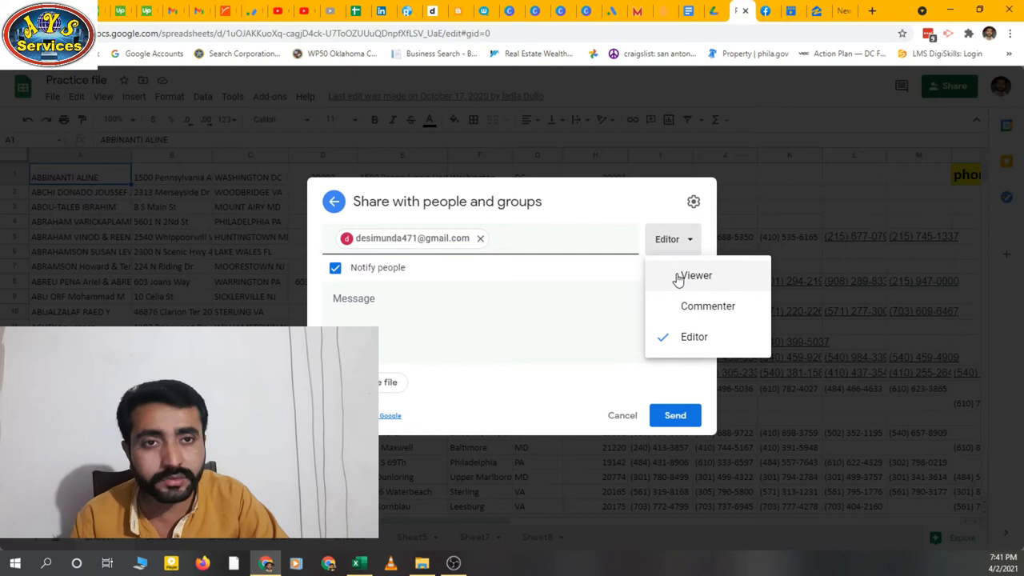
pyautogui.moveTo(690, 276)
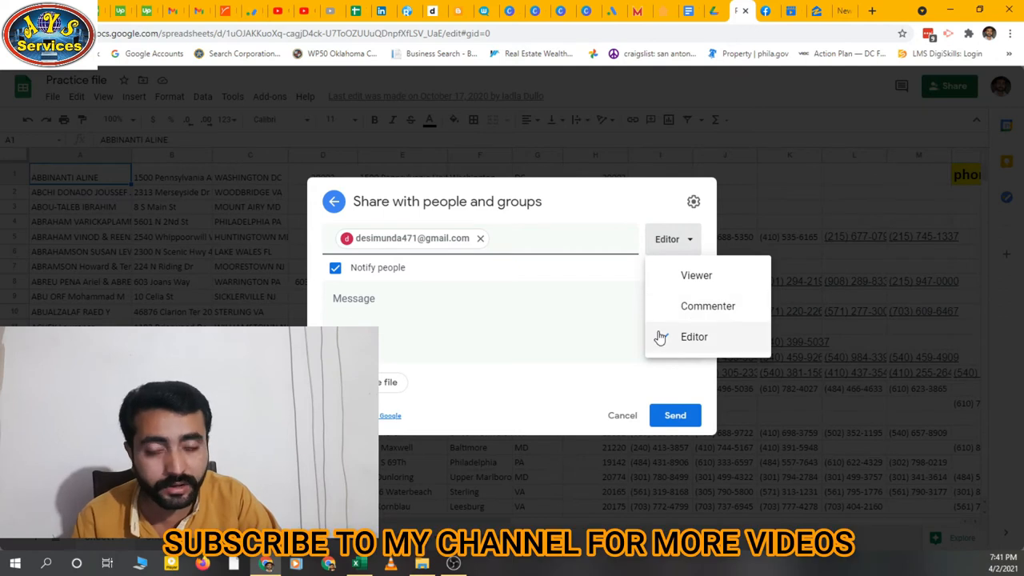
pyautogui.click(693, 337)
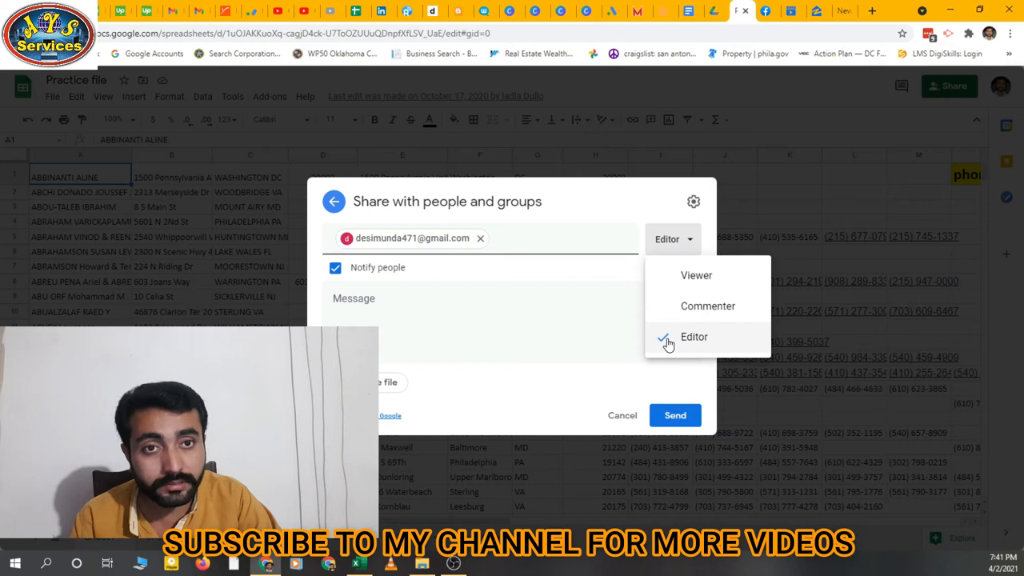
pyautogui.click(693, 337)
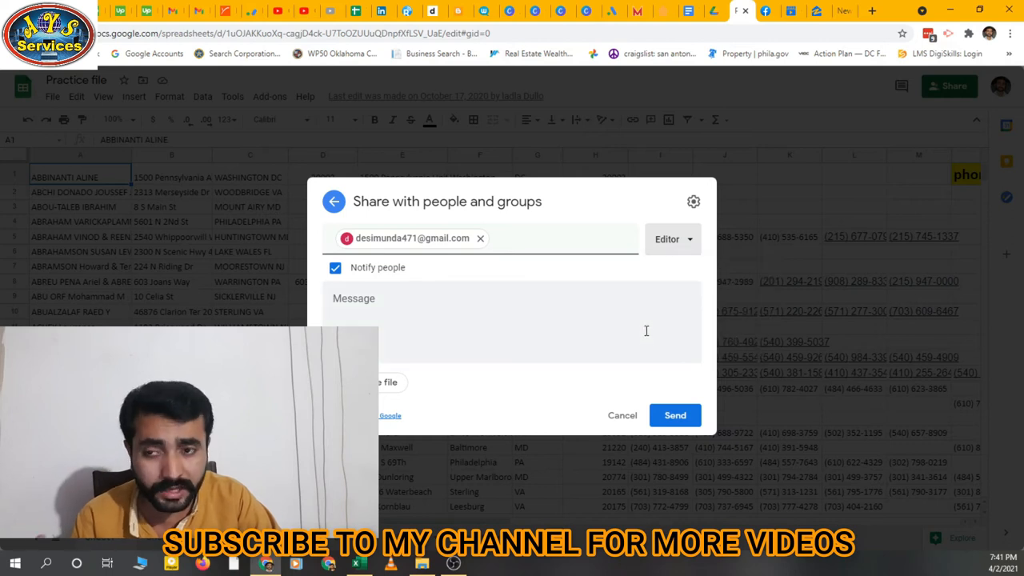
pyautogui.click(512, 320)
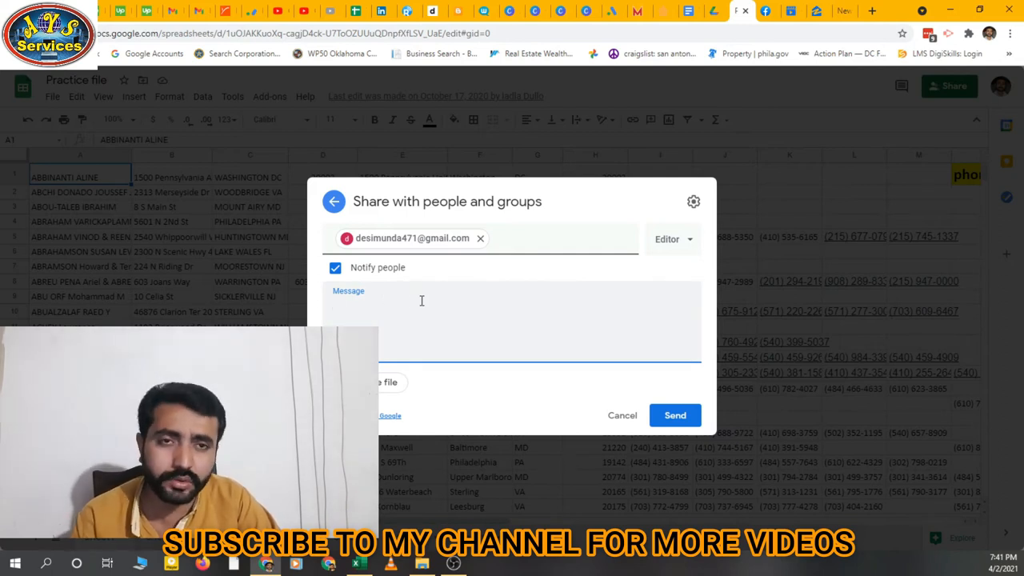
pyautogui.moveTo(563, 290)
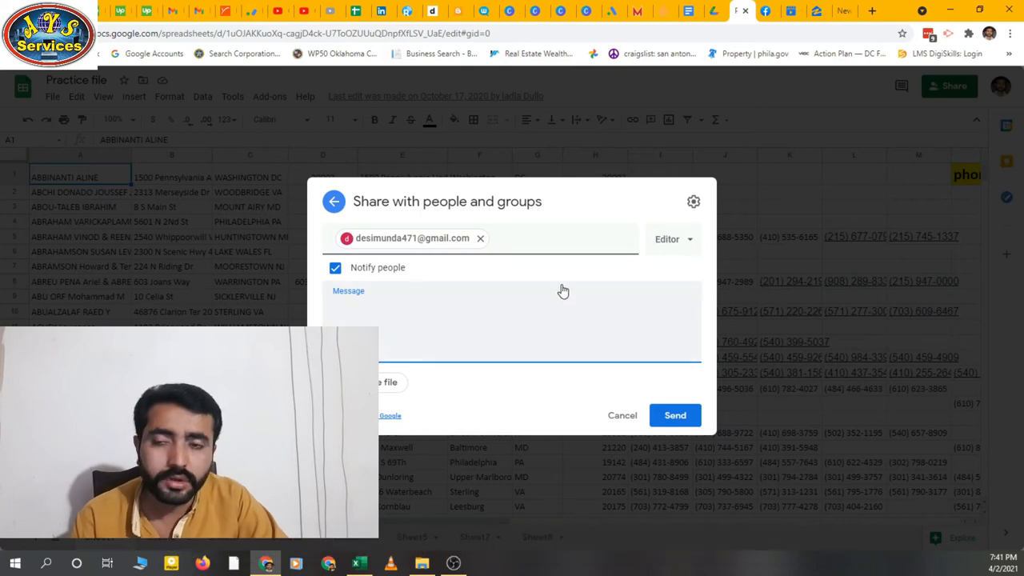
pyautogui.moveTo(566, 288)
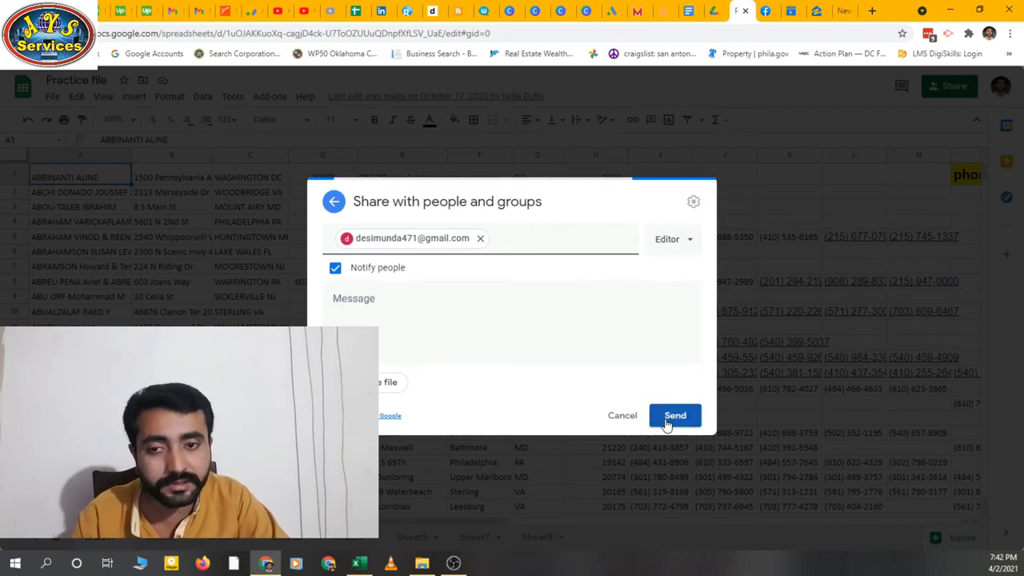
pyautogui.click(674, 415)
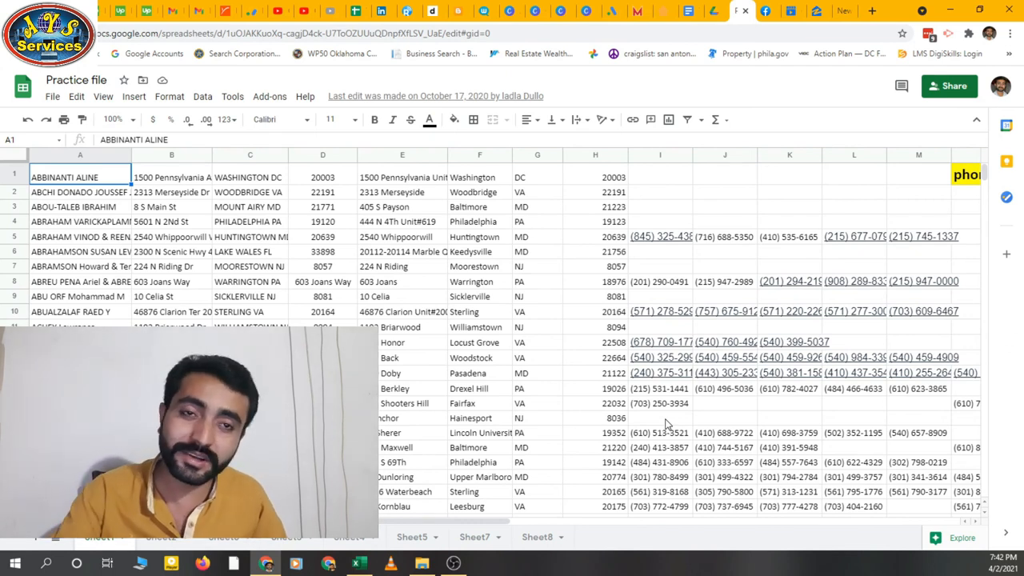
pyautogui.moveTo(728, 412)
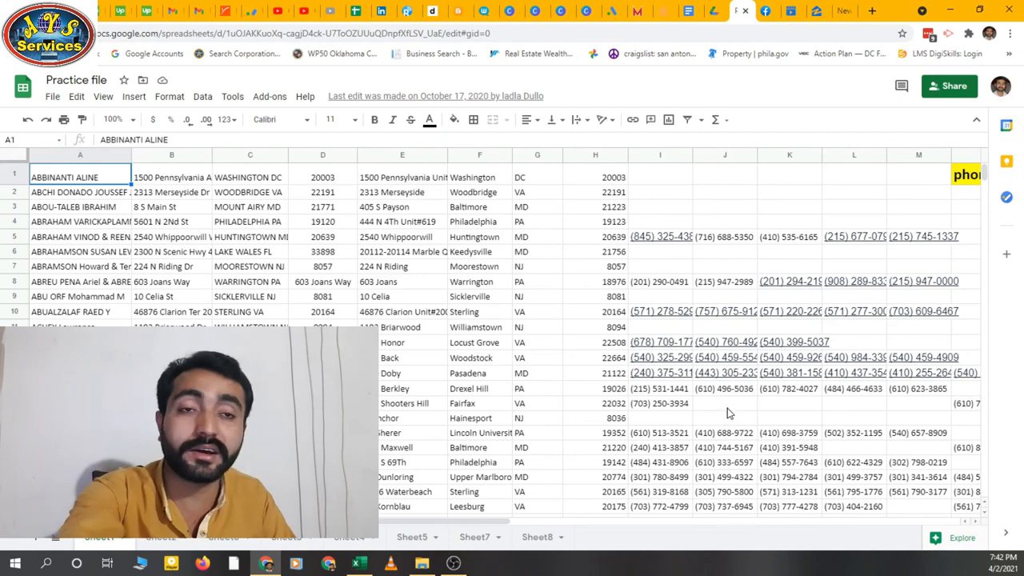